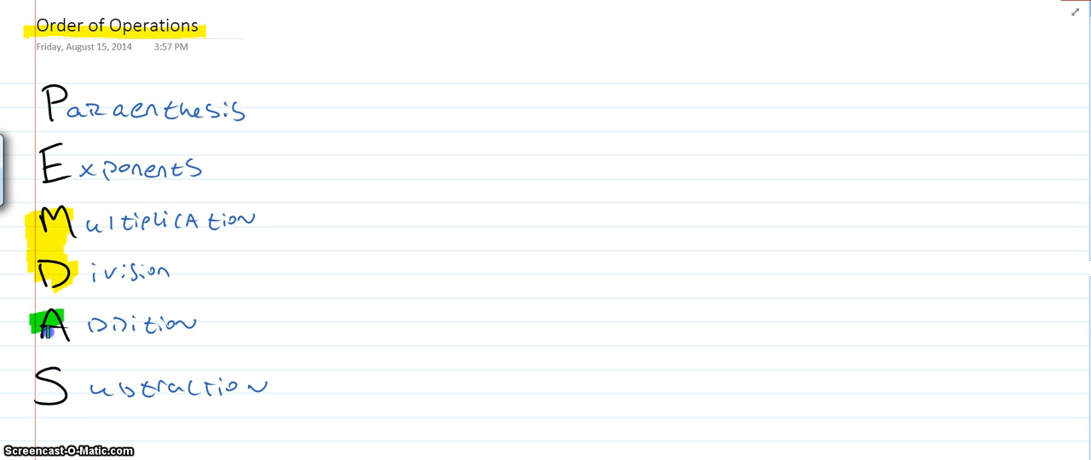
Highlight the A of Addition and S of Subtraction with the green highlighter.
left_click_drag(49, 327, 49, 393)
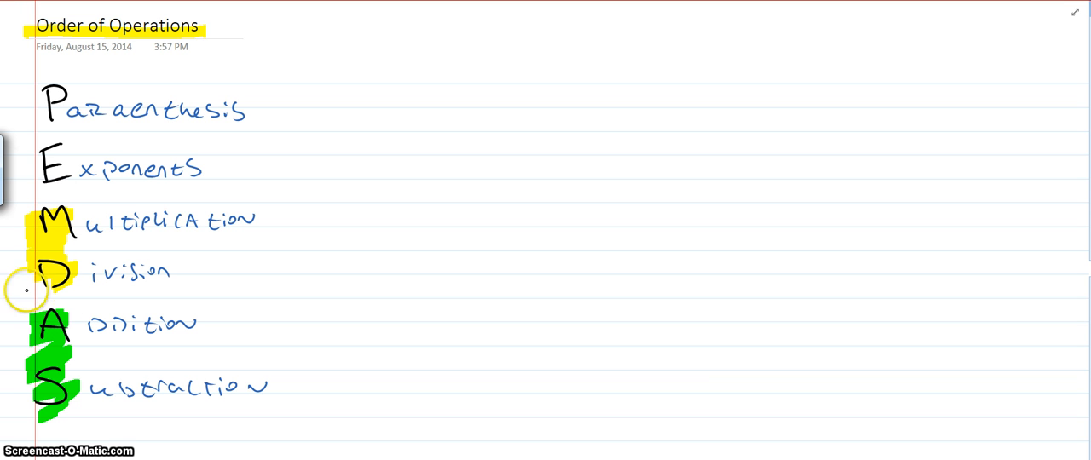
mouse_move(60, 368)
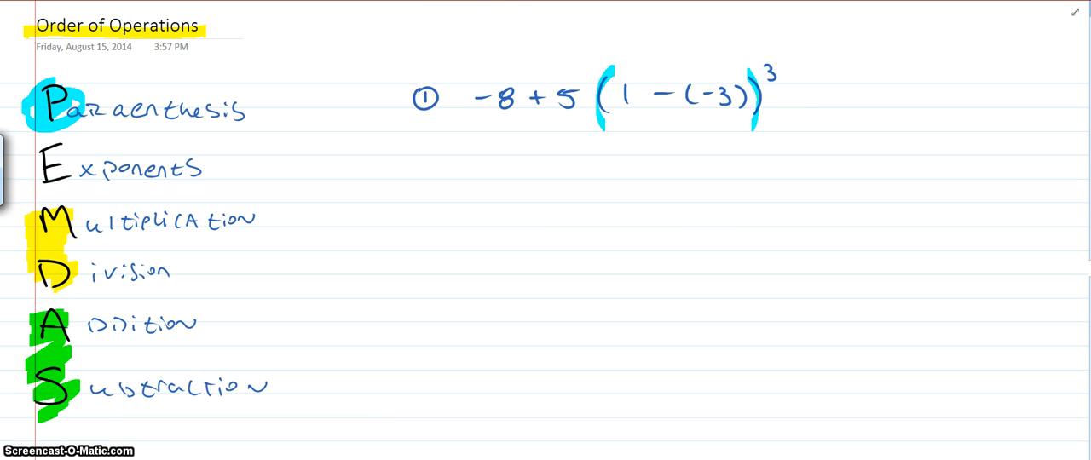
Mark example 1's parentheses in blue while simplifying −8+5(1−(−3))³ to −8+5(4)³.
left_click_drag(674, 99, 703, 103)
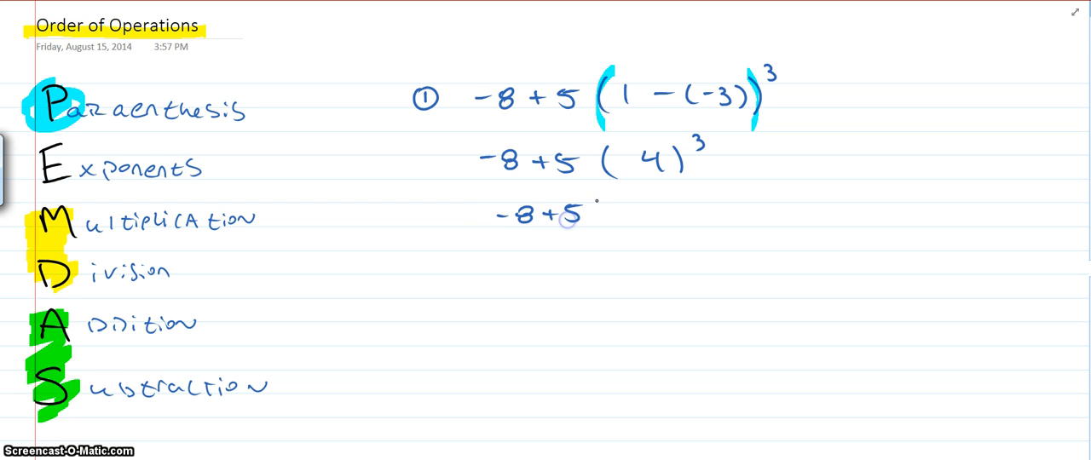
Ink example 1 through −8+320 to the circled answer 312, and start example ②.
left_click(600, 208)
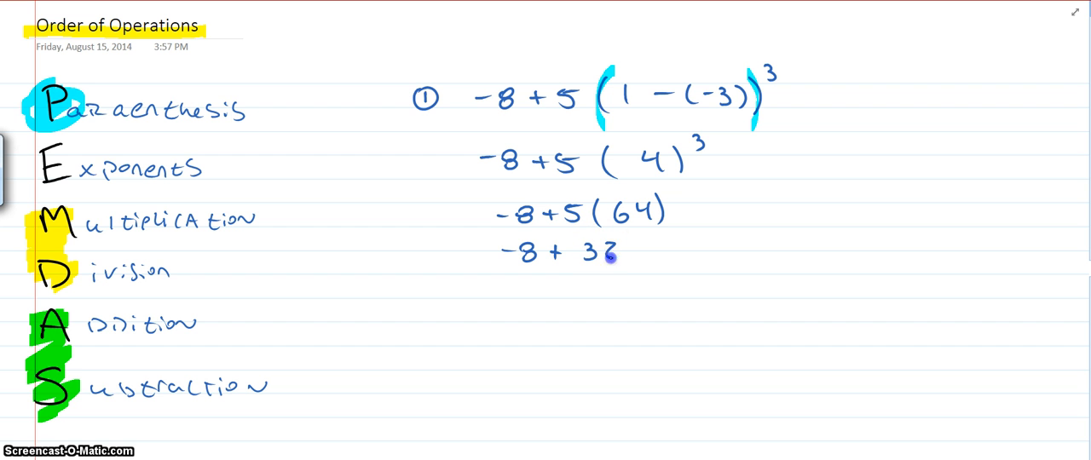
type("20")
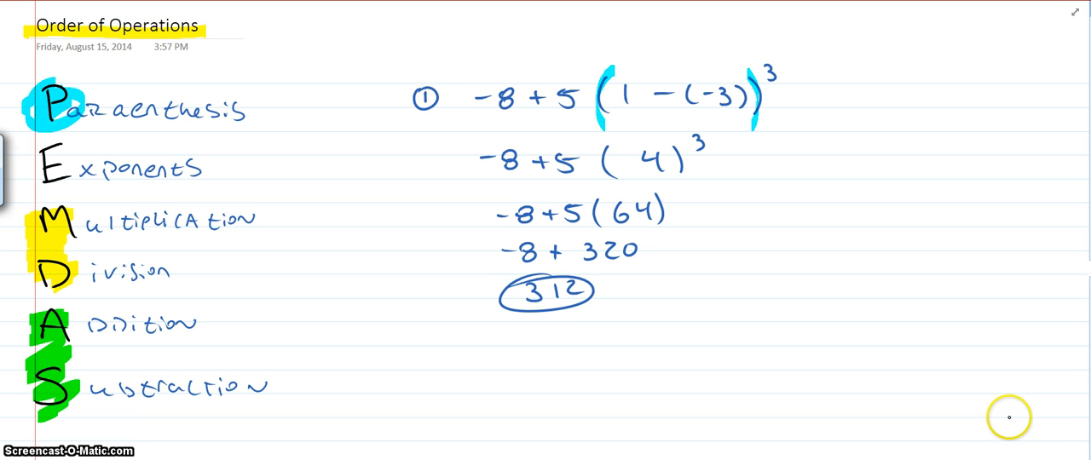
mouse_move(1027, 403)
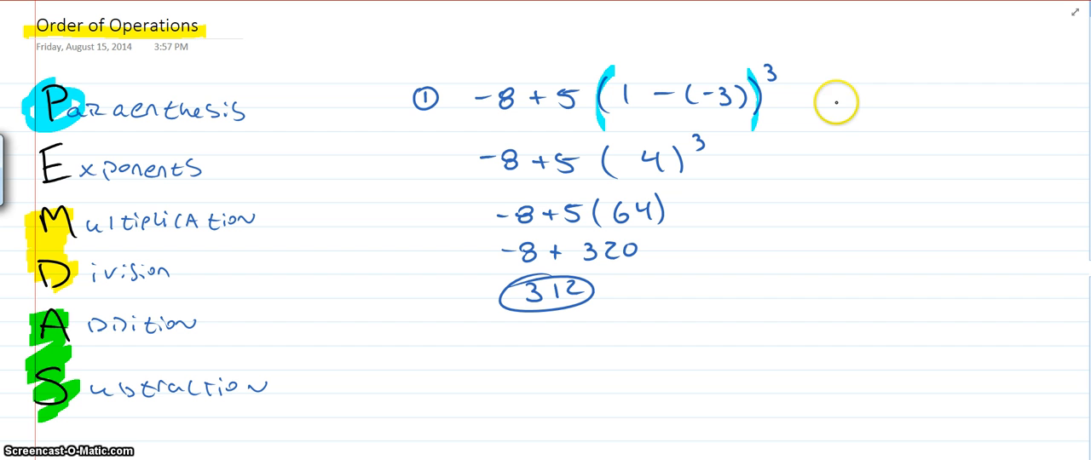
type("② 36÷12")
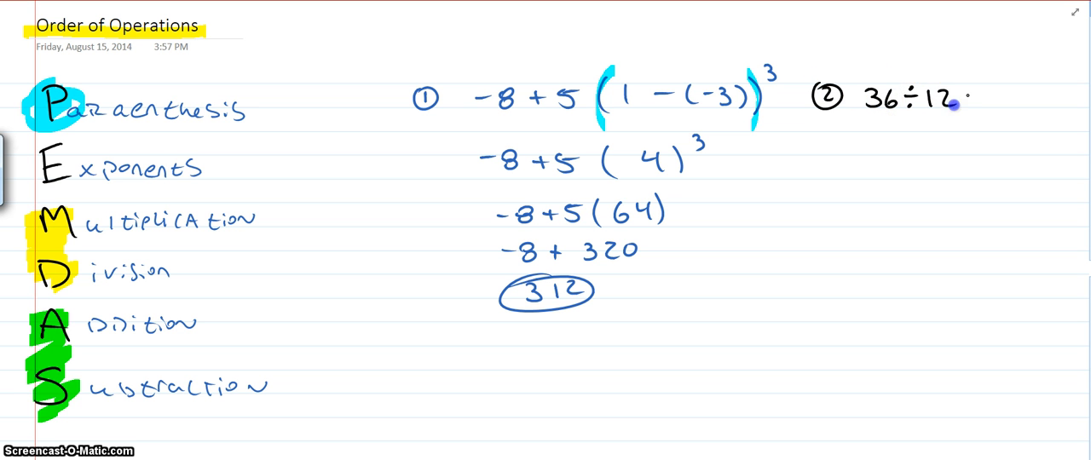
Write example 2, 36÷12(−2)³, evaluate the exponent to 36÷12(−8), noting −2·−2·−2.
type("(-2)³")
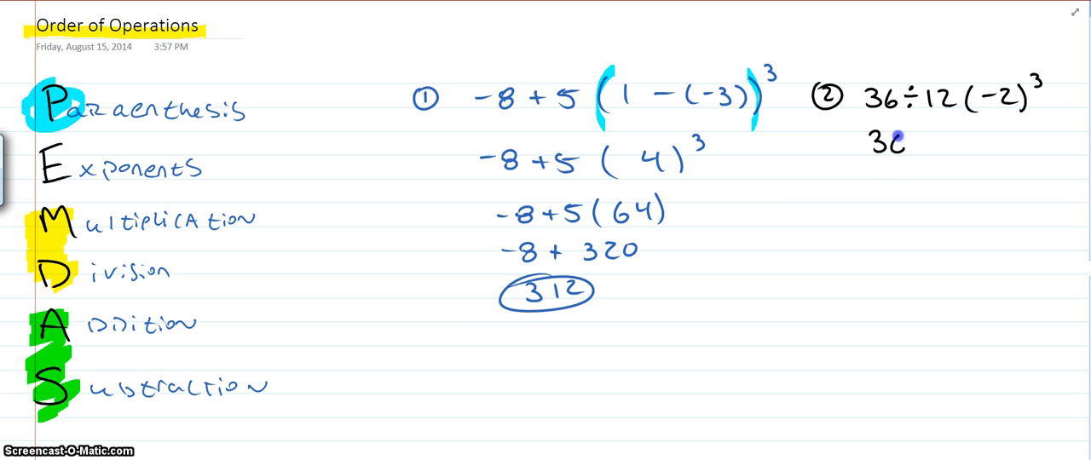
type("36÷12(-8")
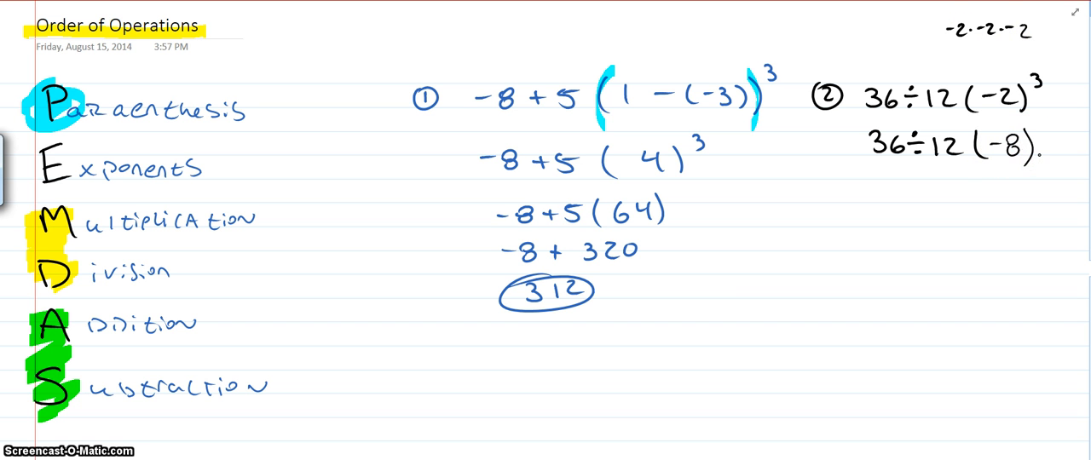
left_click(904, 150)
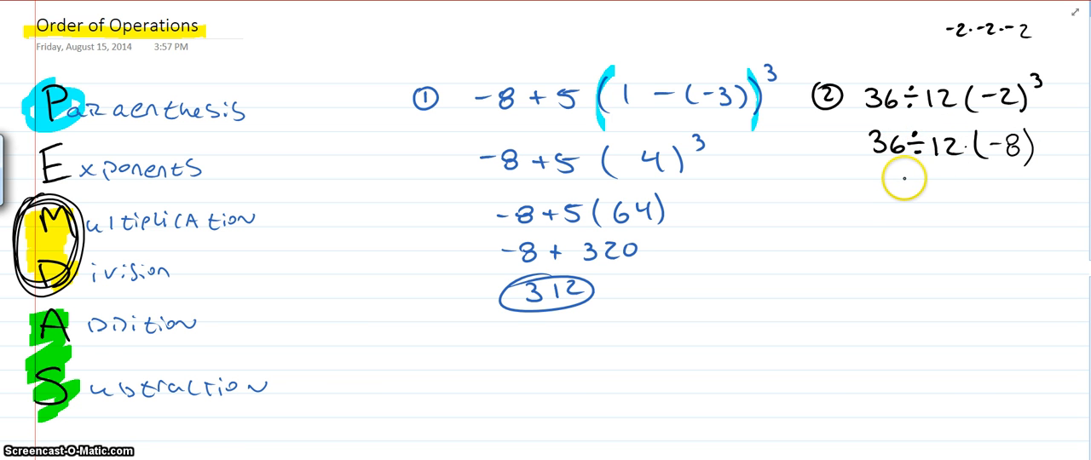
Circle M and D in the list and begin example 2's third line with "3(".
type("3 (")
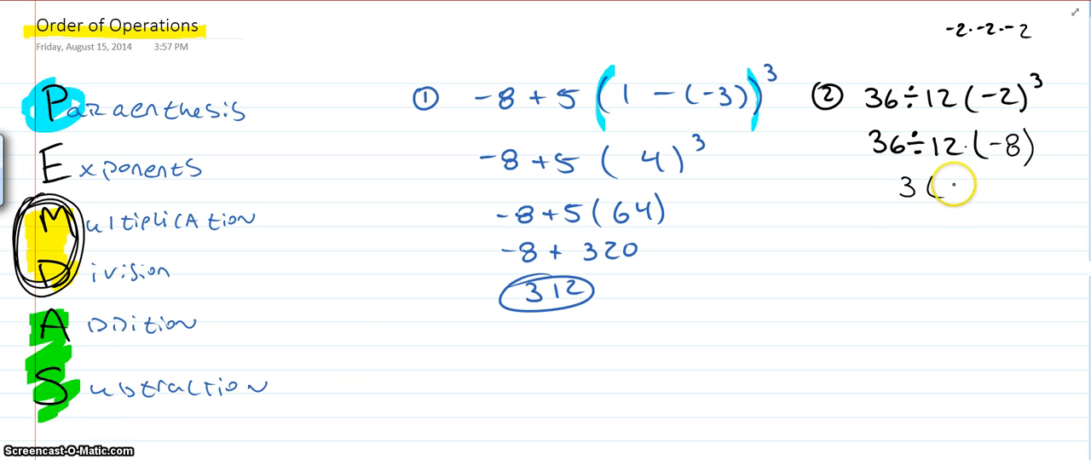